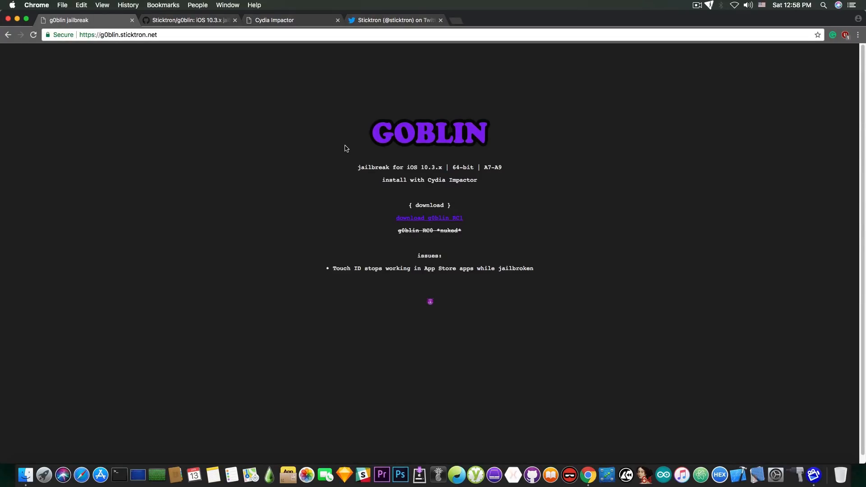
# Visit the developer's Twitter profile, then start and cancel the g0blin RC1 download.
pyautogui.click(394, 20)
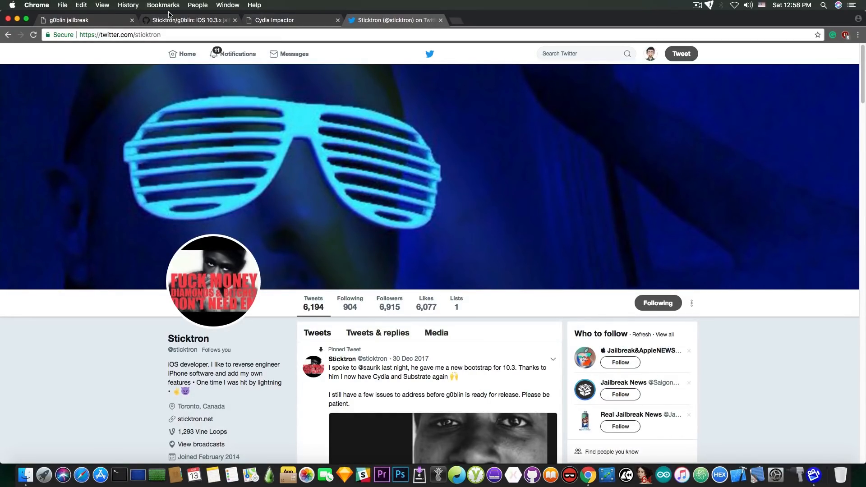
pyautogui.click(80, 20)
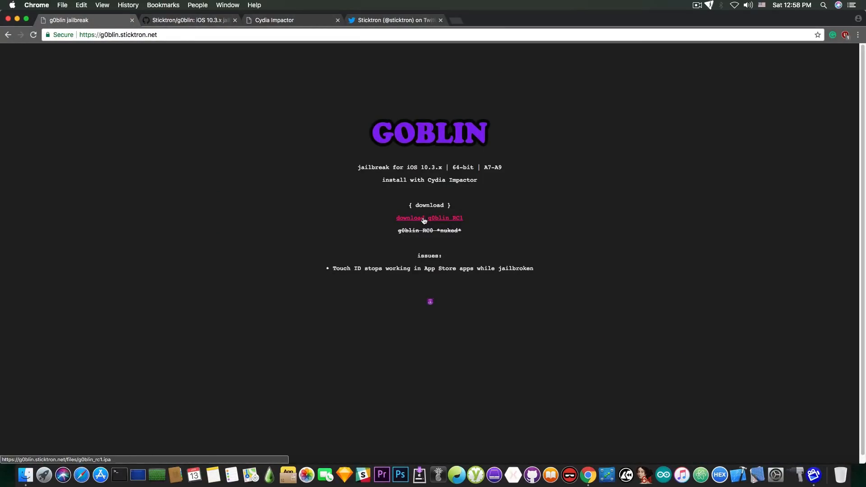
pyautogui.click(429, 218)
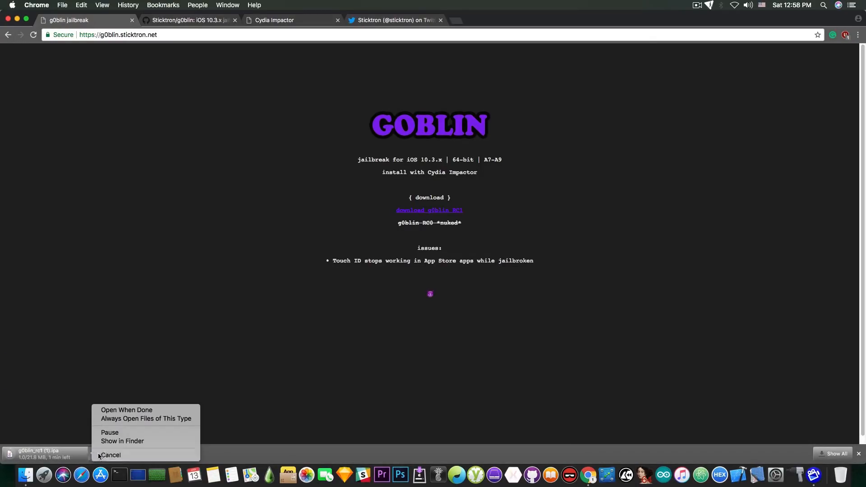
pyautogui.click(191, 20)
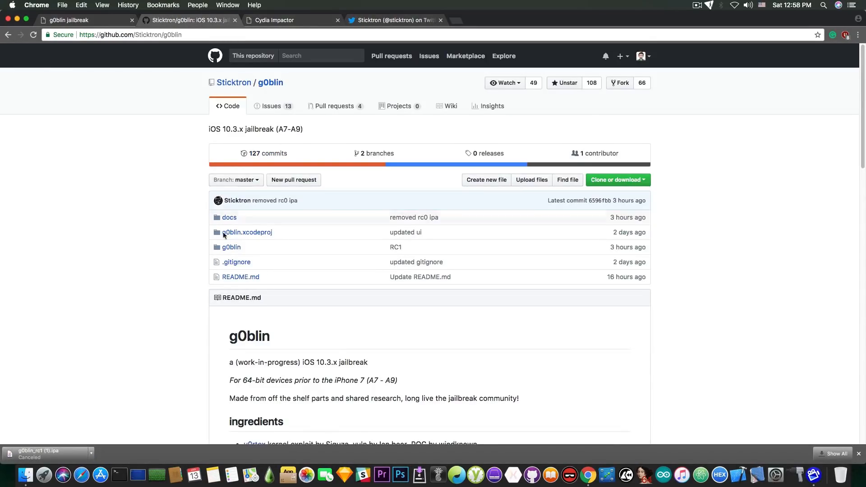
pyautogui.moveTo(247, 231)
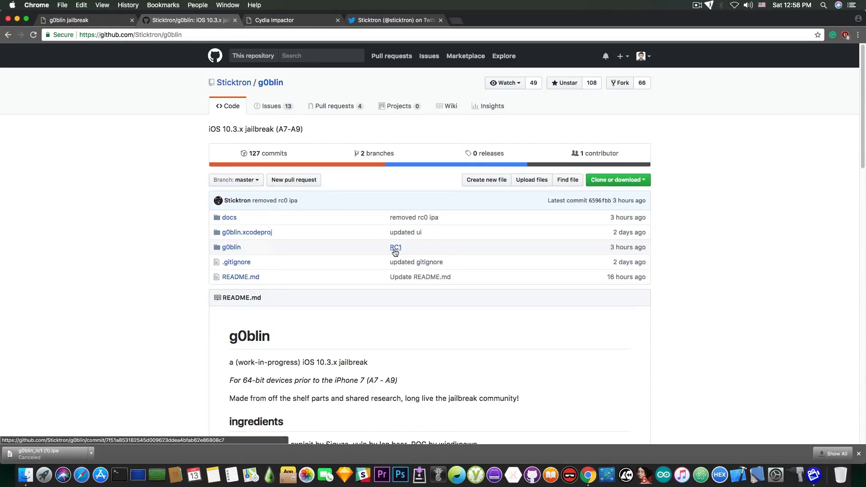
pyautogui.moveTo(395, 246)
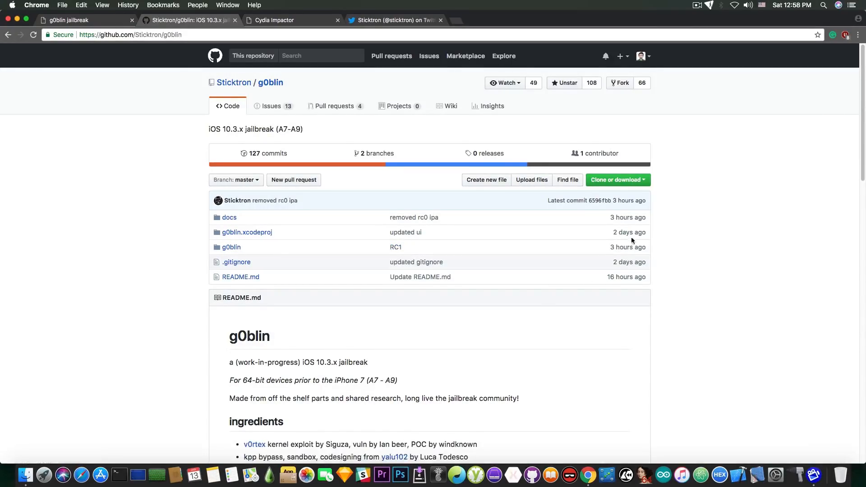
# View the Cydia Impactor download site, then return to the g0blin jailbreak page.
pyautogui.scroll(-3)
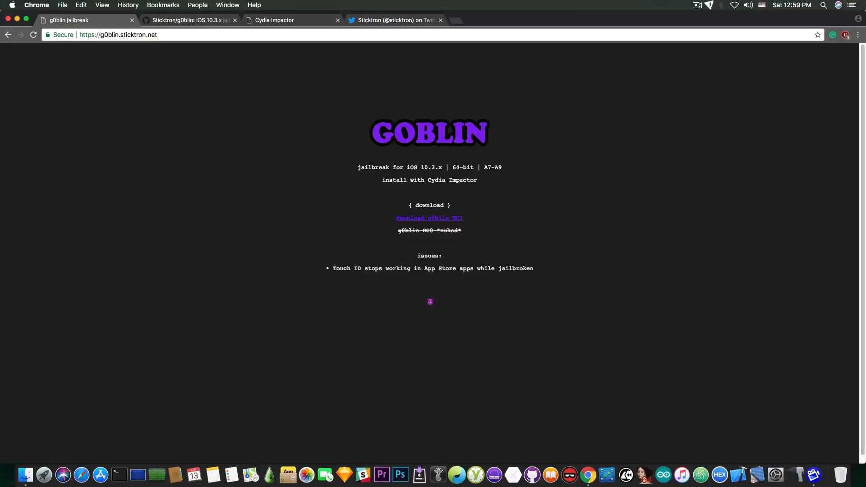
pyautogui.click(275, 20)
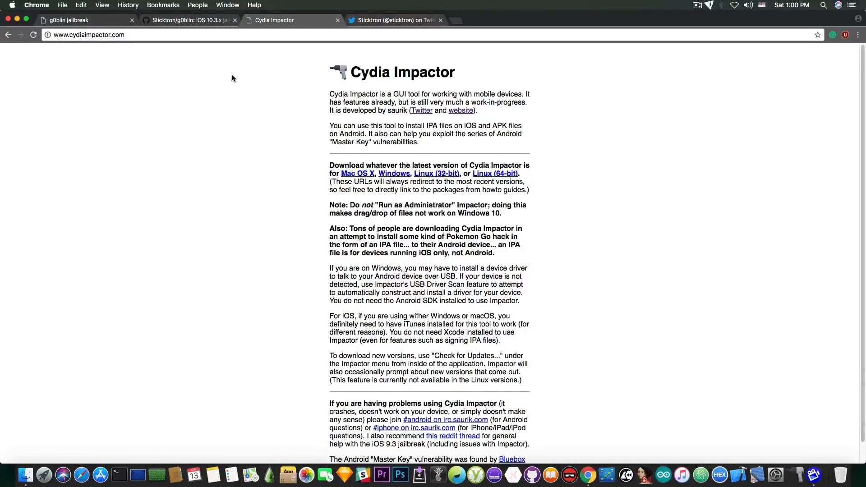
pyautogui.click(83, 20)
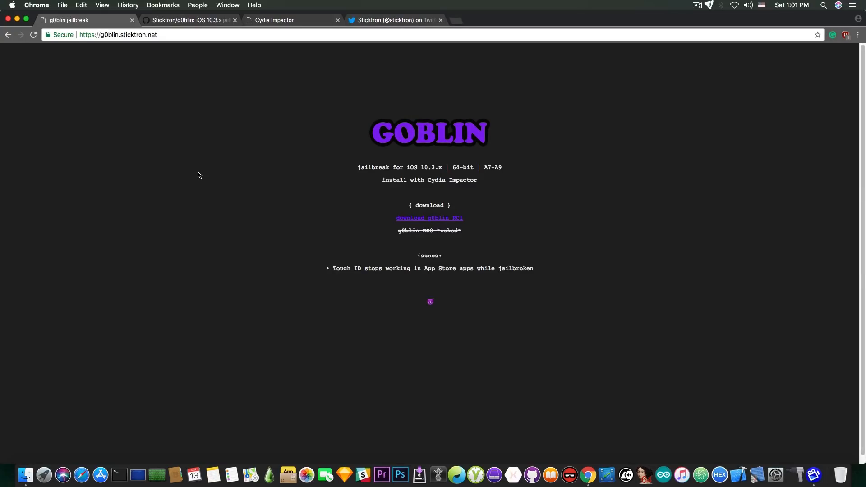
pyautogui.moveTo(423, 180)
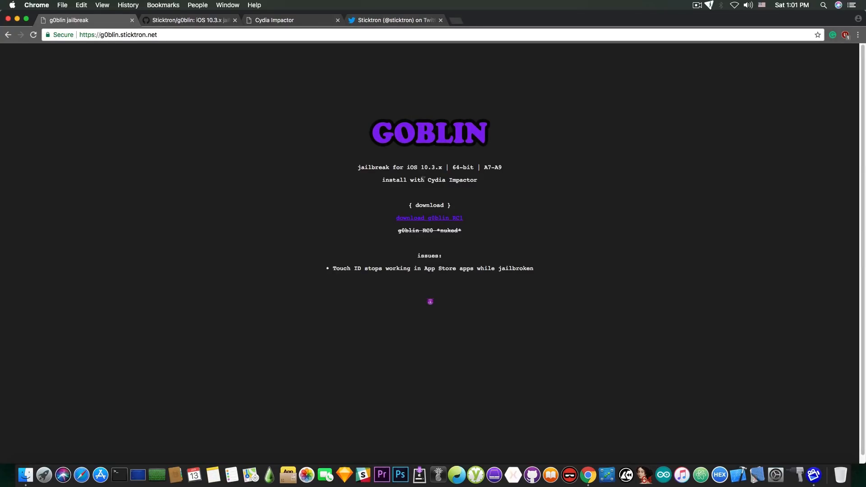
pyautogui.moveTo(430, 217)
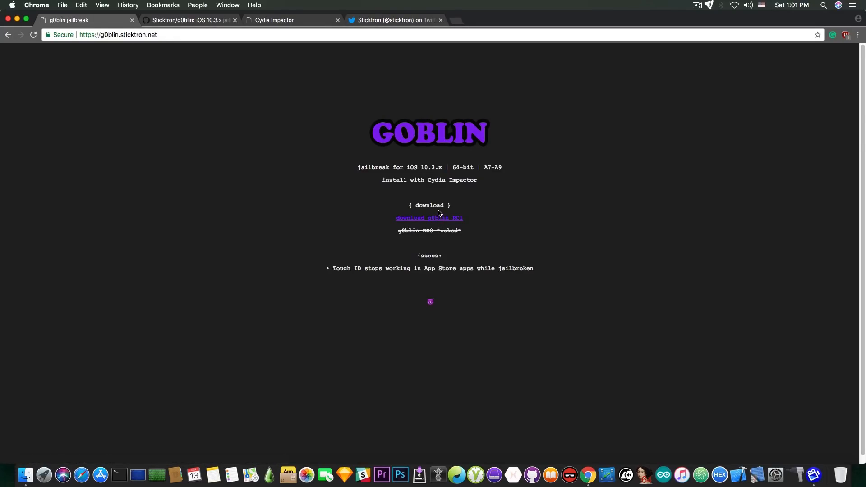
pyautogui.moveTo(17, 19)
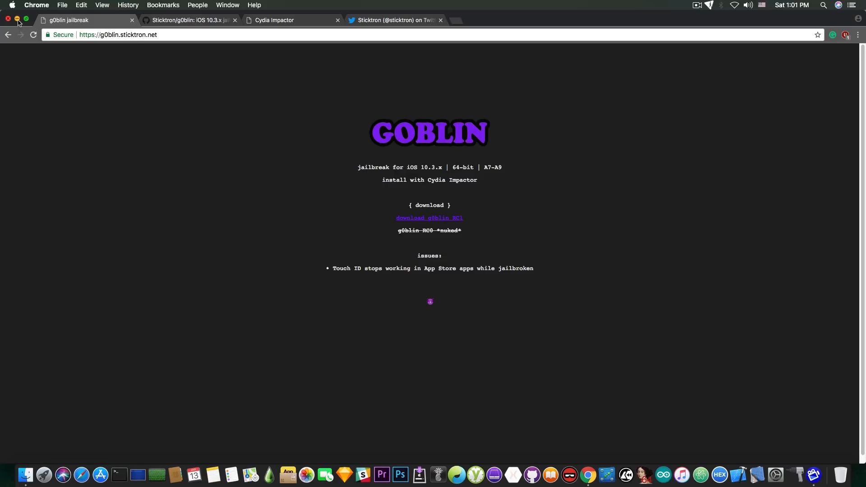
# Switch through the browser tabs and drag g0blin_rc1.ipa from the desktop into Cydia Impactor.
pyautogui.click(396, 20)
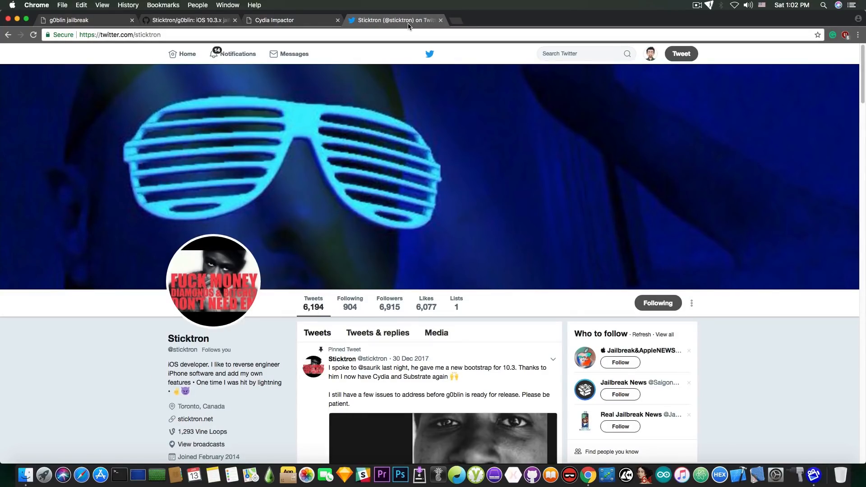
pyautogui.click(275, 20)
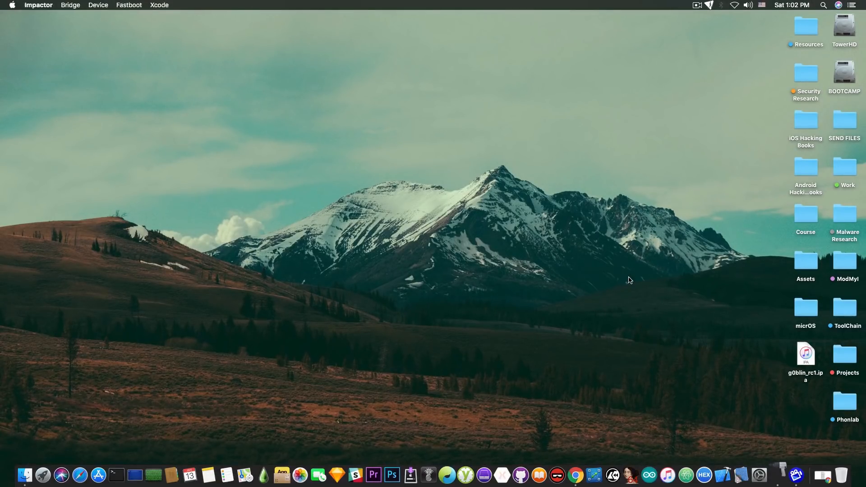
pyautogui.moveTo(806, 354); pyautogui.dragTo(675, 200)
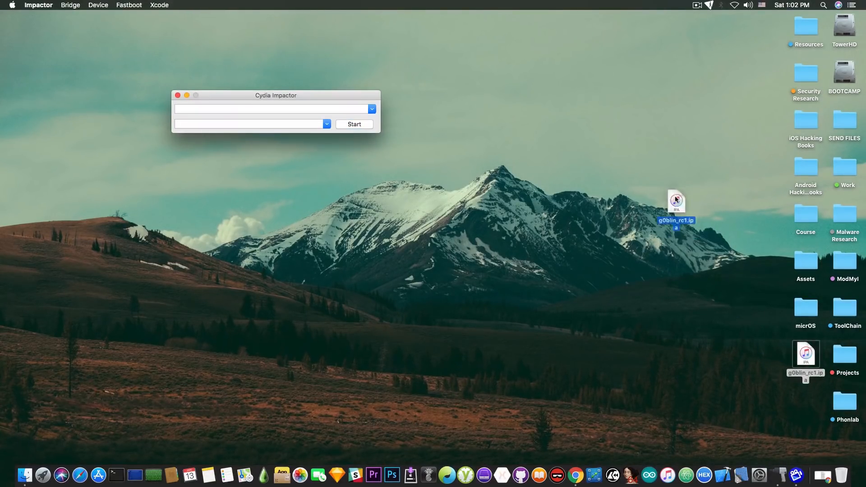